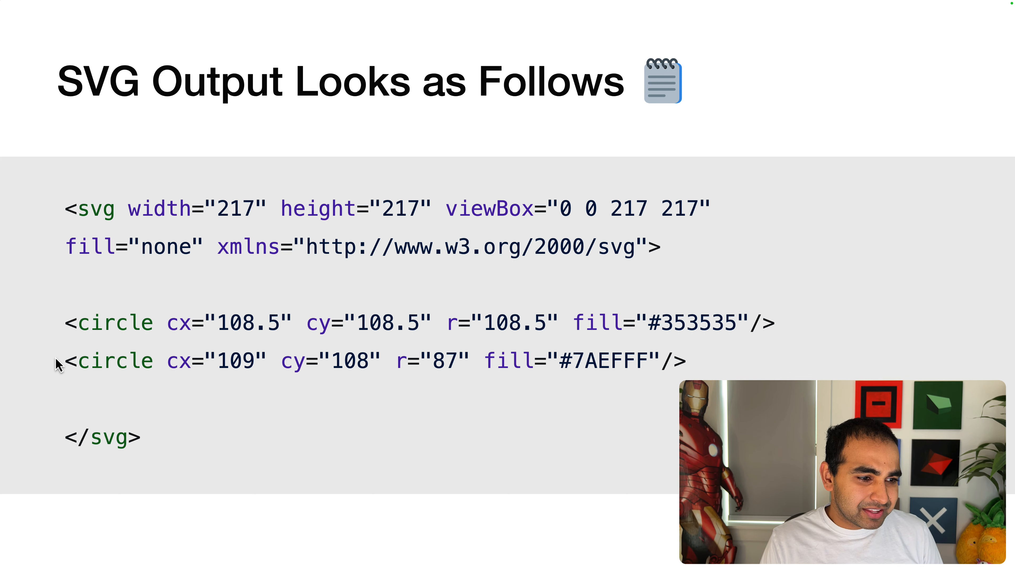
{"action": "mouse_move", "coordinate": [60, 333]}
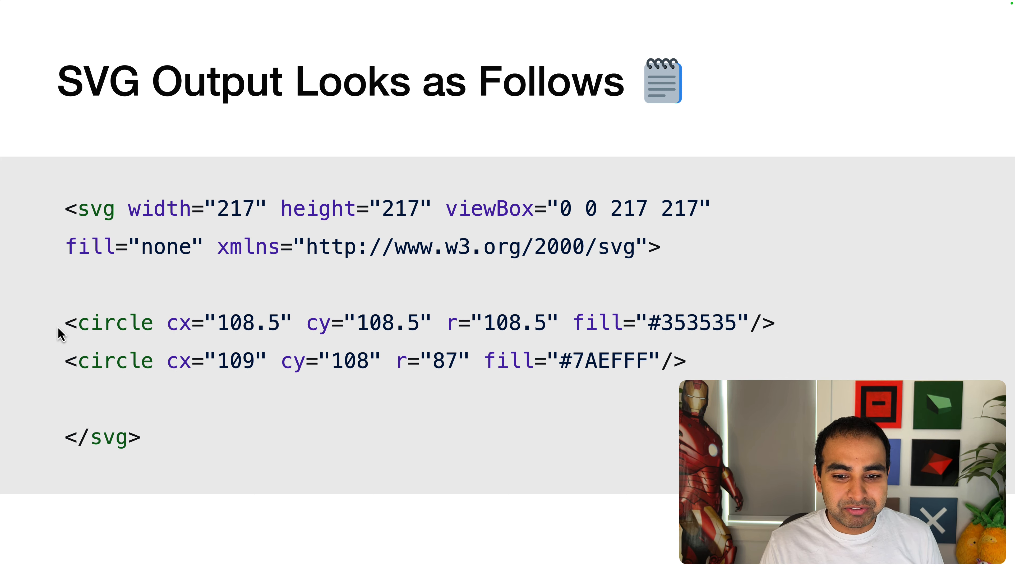
{"action": "mouse_move", "coordinate": [61, 317]}
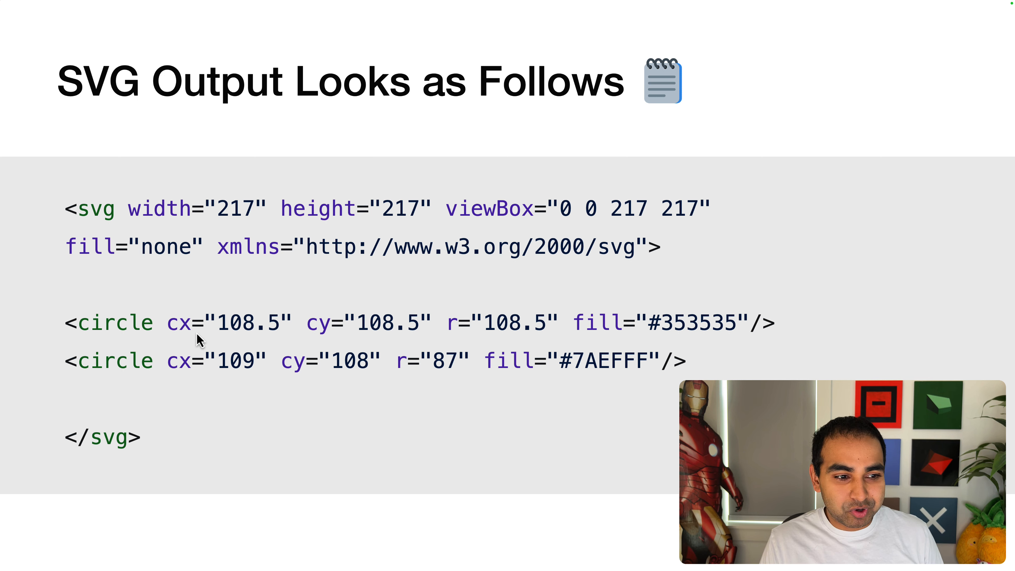
{"action": "mouse_move", "coordinate": [270, 273]}
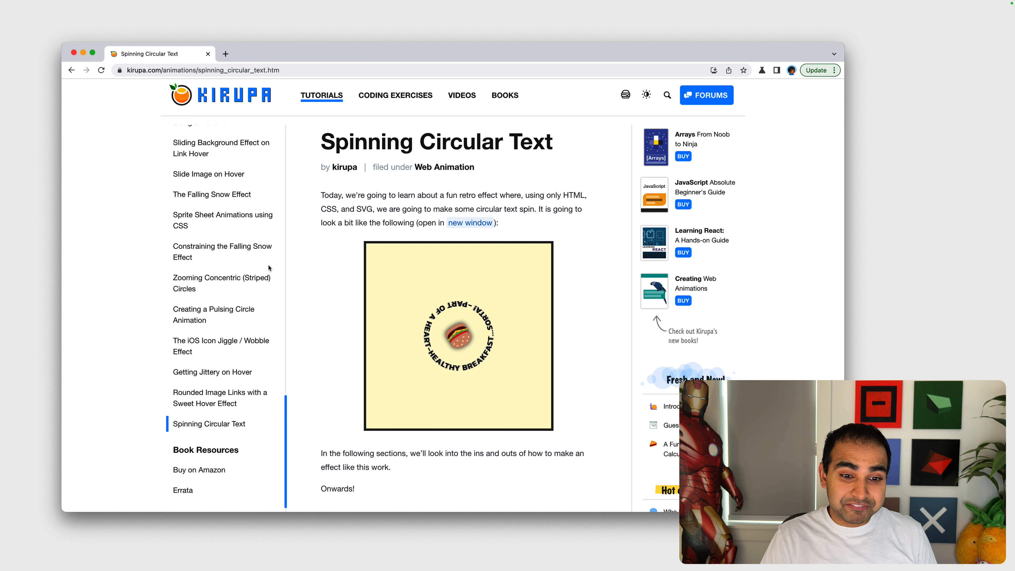
{"action": "mouse_move", "coordinate": [477, 364]}
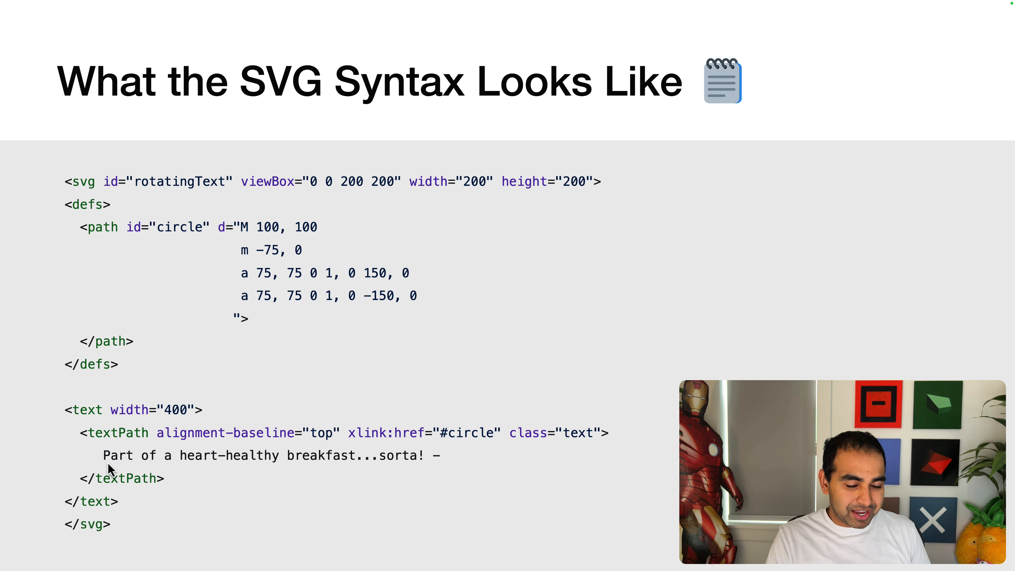
{"action": "mouse_move", "coordinate": [243, 470]}
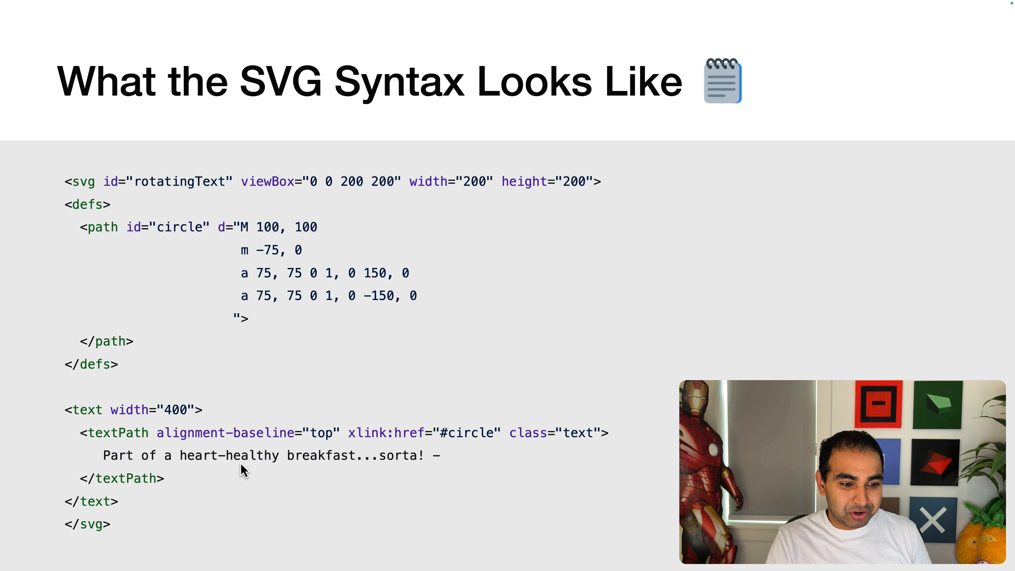
{"action": "mouse_move", "coordinate": [95, 444]}
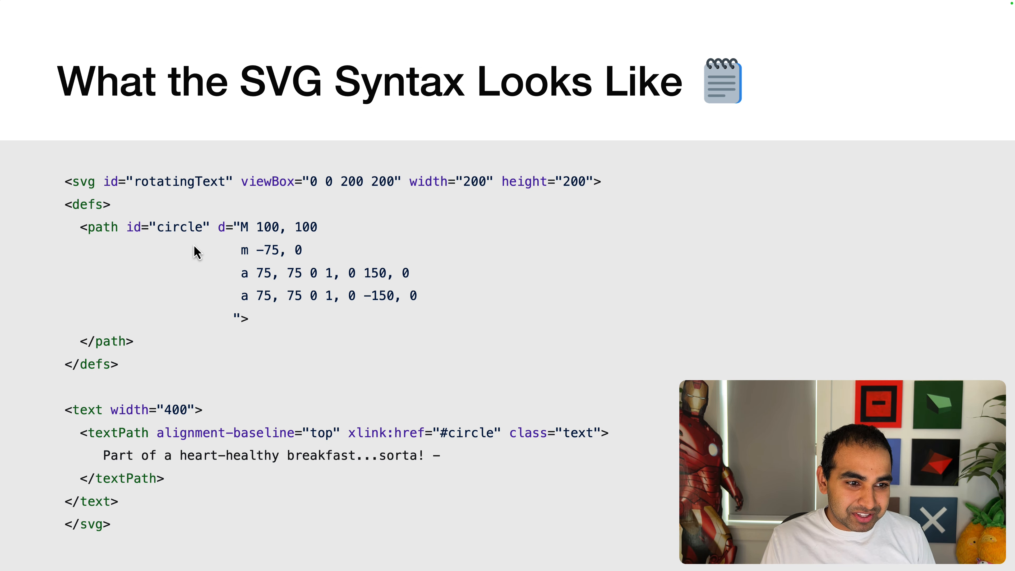
{"action": "mouse_move", "coordinate": [96, 245]}
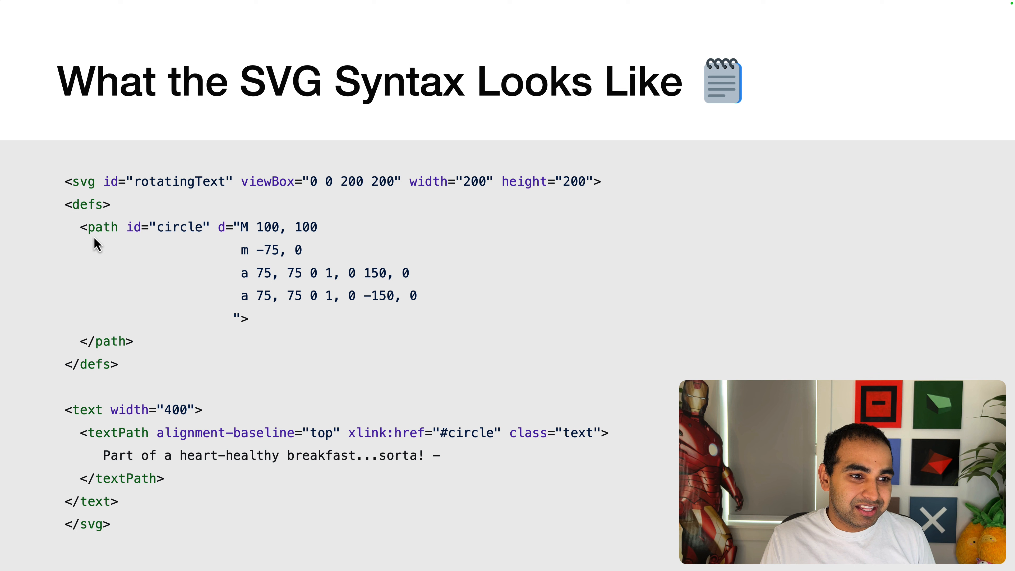
{"action": "mouse_move", "coordinate": [234, 239]}
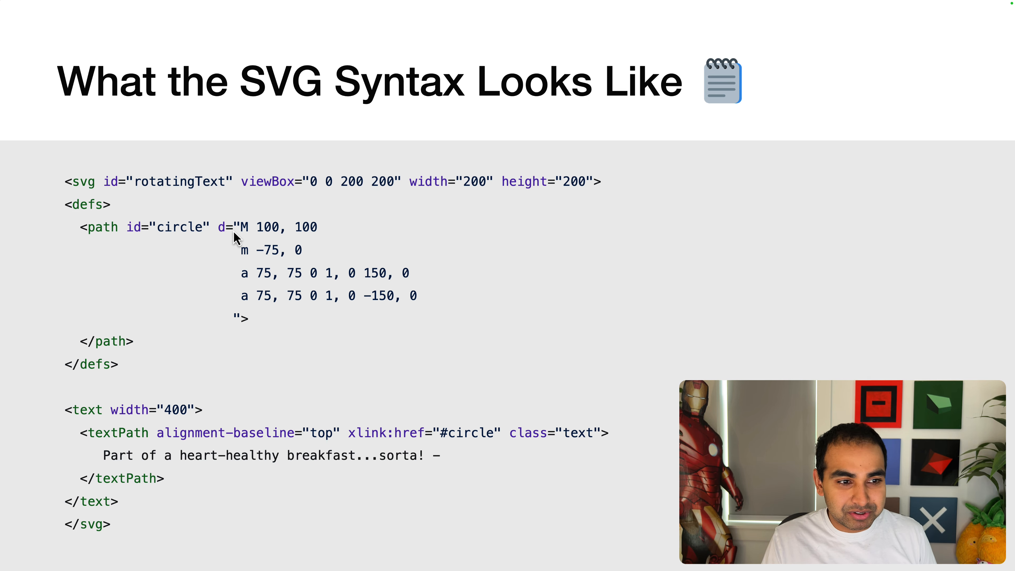
{"action": "mouse_move", "coordinate": [440, 232]}
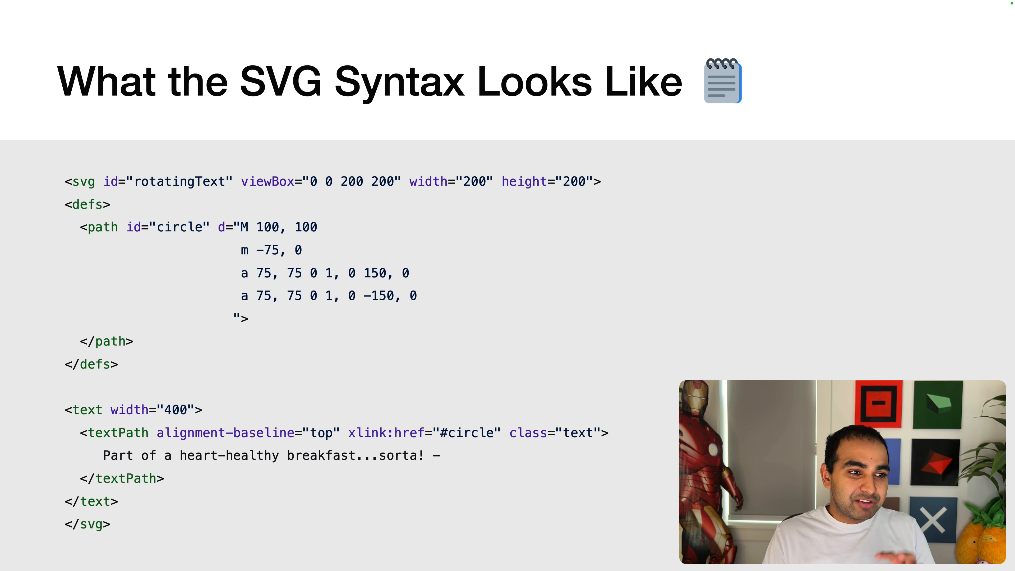
{"action": "mouse_move", "coordinate": [336, 497]}
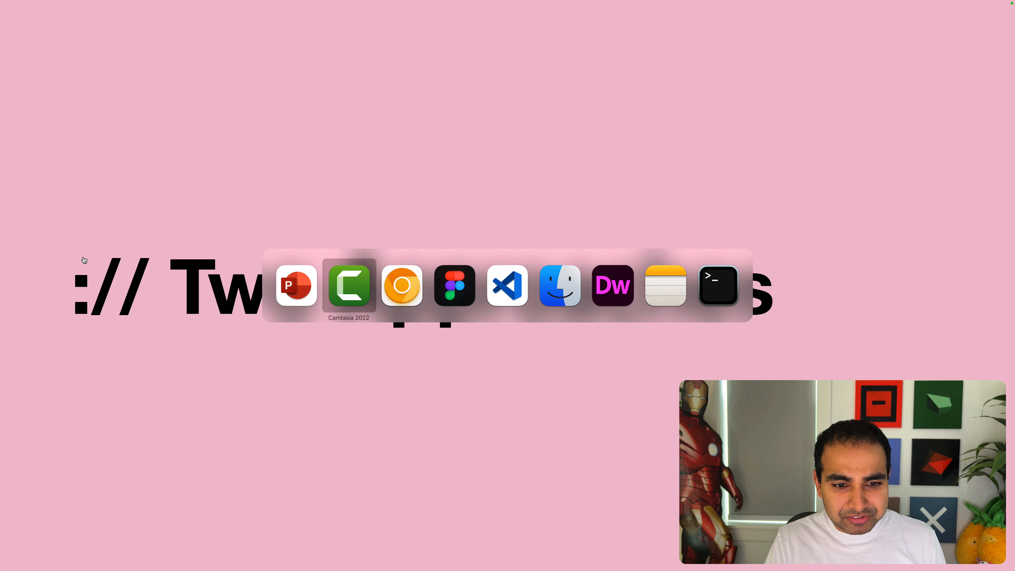
Step: Draw a rectangle to the right of the circle and fill it navy #164181
{"action": "left_click", "coordinate": [453, 285]}
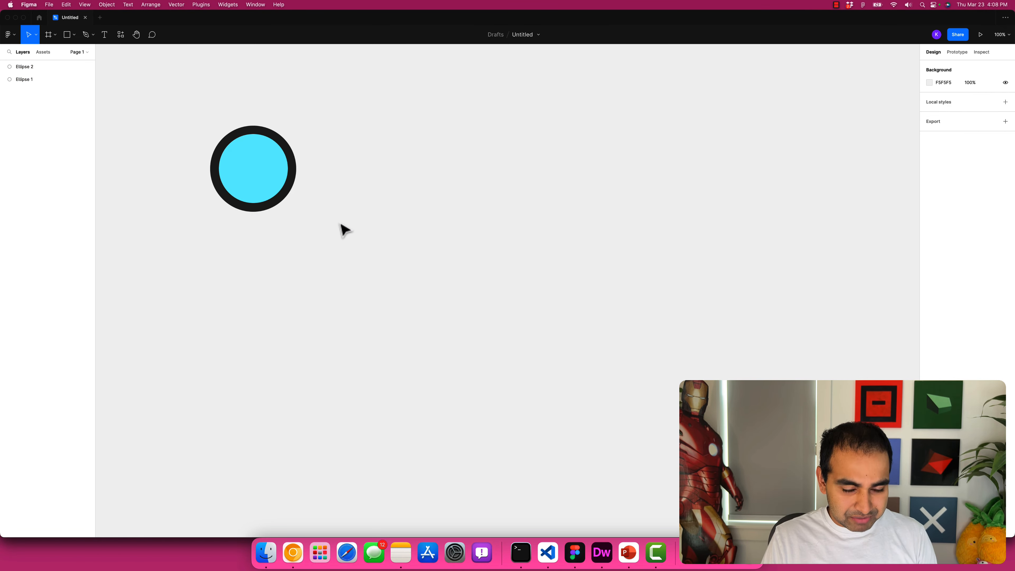
{"action": "left_click_drag", "start_coordinate": [327, 155], "coordinate": [467, 243]}
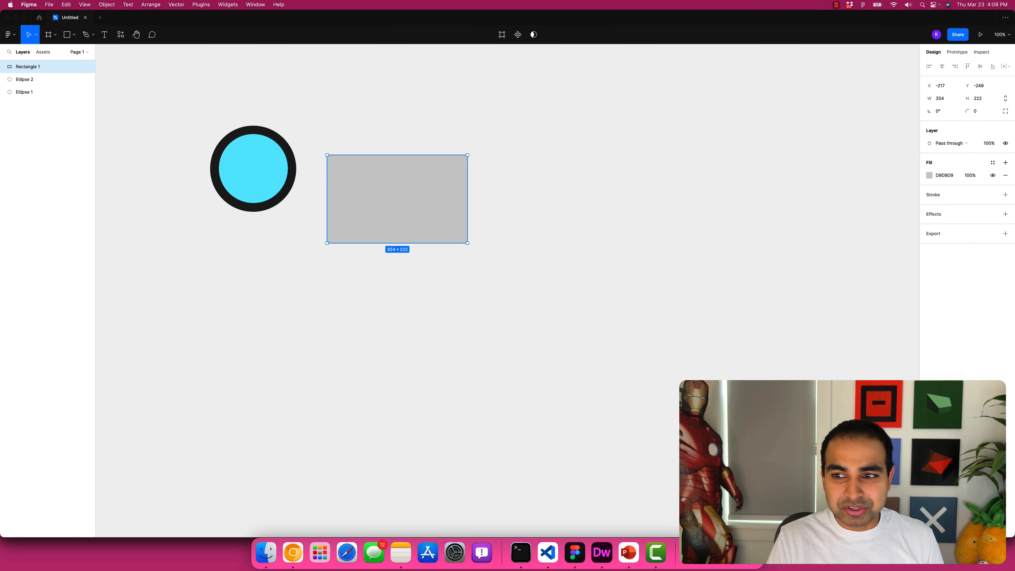
{"action": "left_click", "coordinate": [930, 175]}
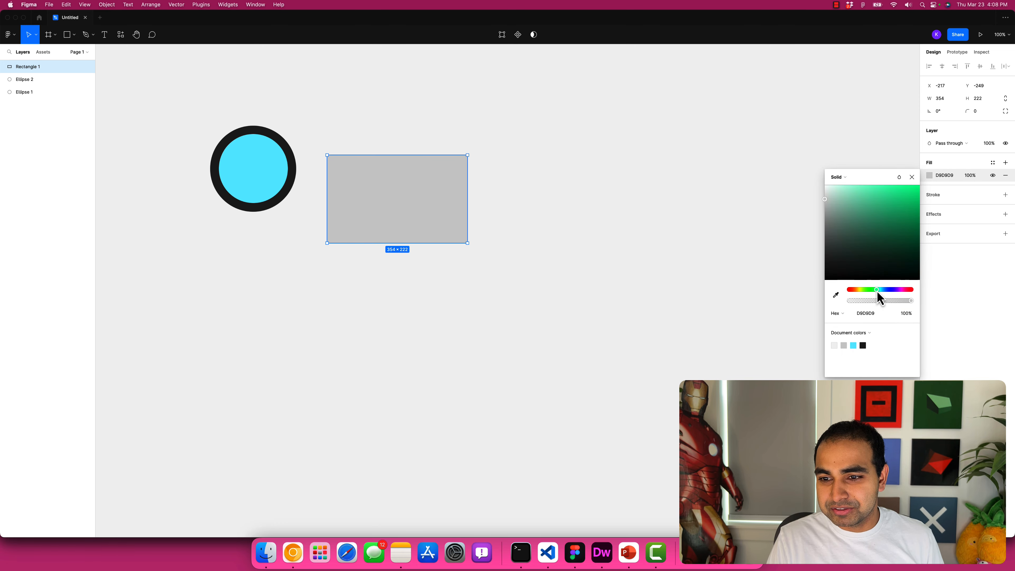
{"action": "left_click_drag", "start_coordinate": [876, 298], "coordinate": [885, 298]}
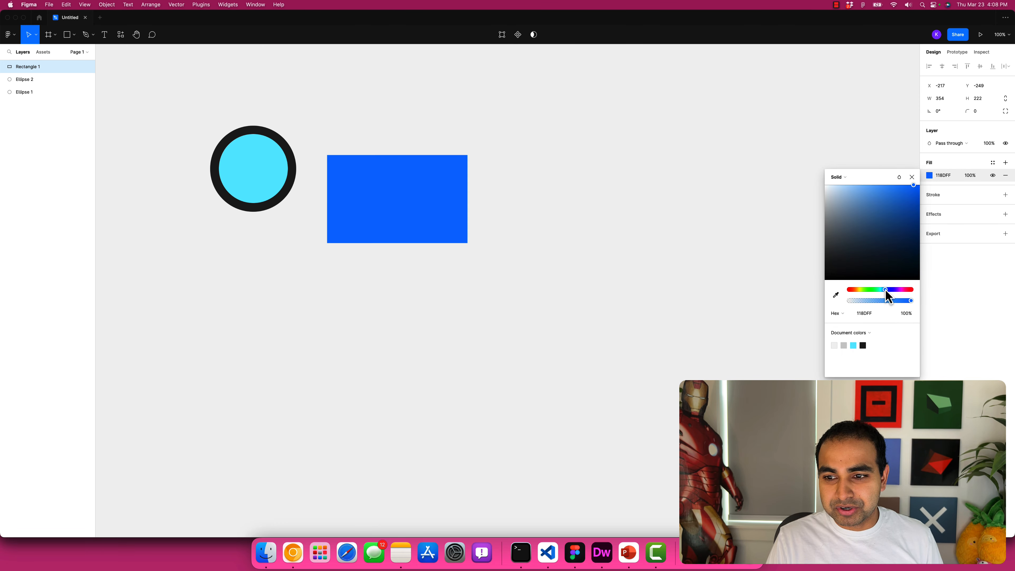
{"action": "left_click", "coordinate": [490, 251]}
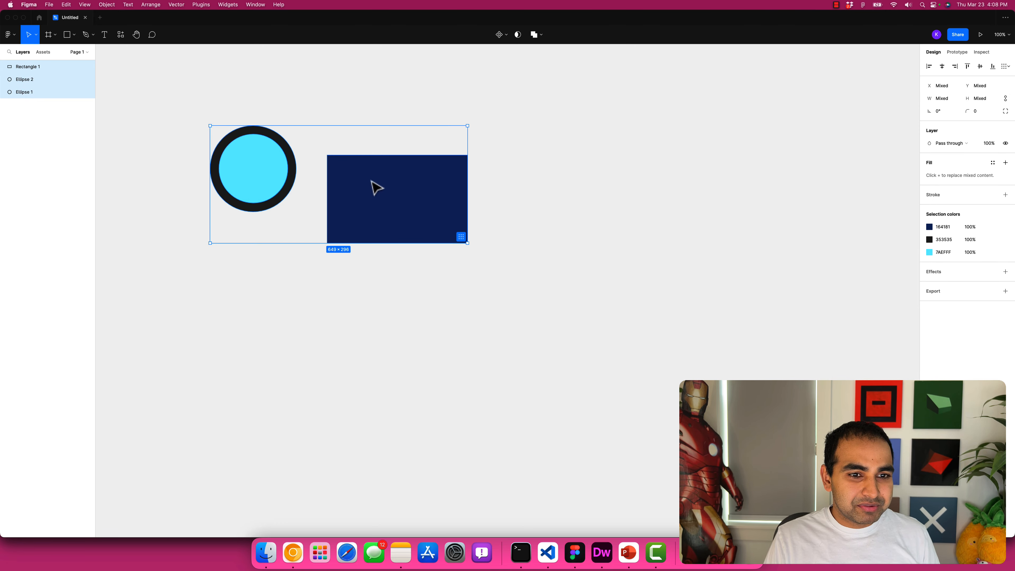
Step: Copy the selected circle and rectangle as SVG code
{"action": "right_click", "coordinate": [375, 188]}
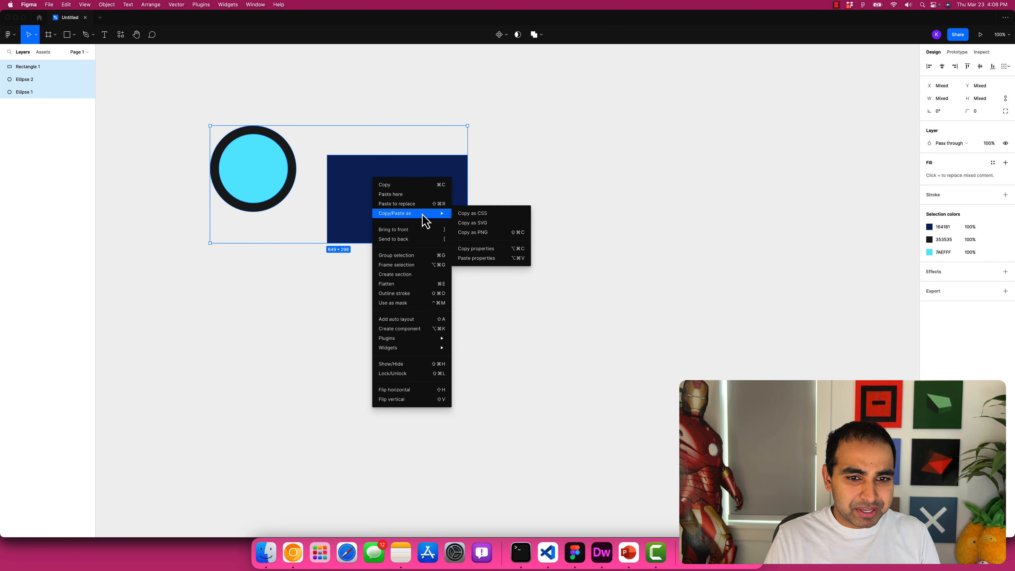
{"action": "left_click", "coordinate": [471, 222]}
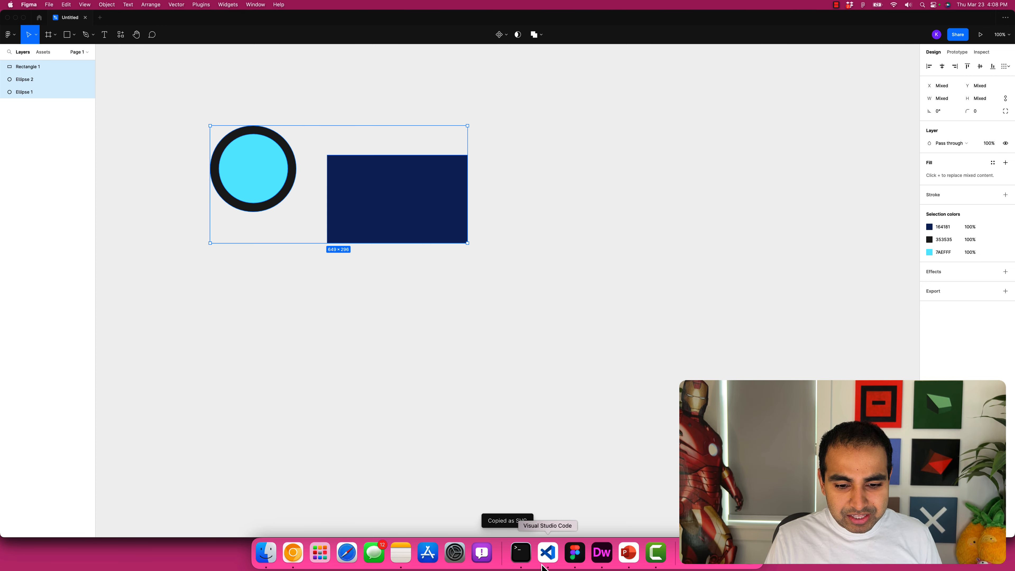
Step: Paste the SVG markup into the untitled VS Code file and close the Search sidebar
{"action": "left_click", "coordinate": [547, 551]}
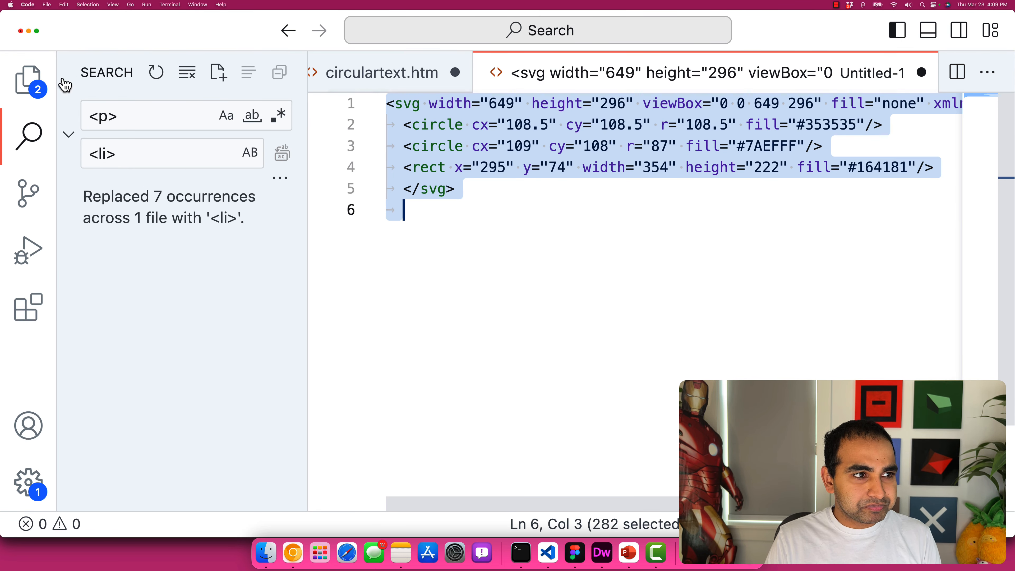
{"action": "left_click", "coordinate": [27, 136]}
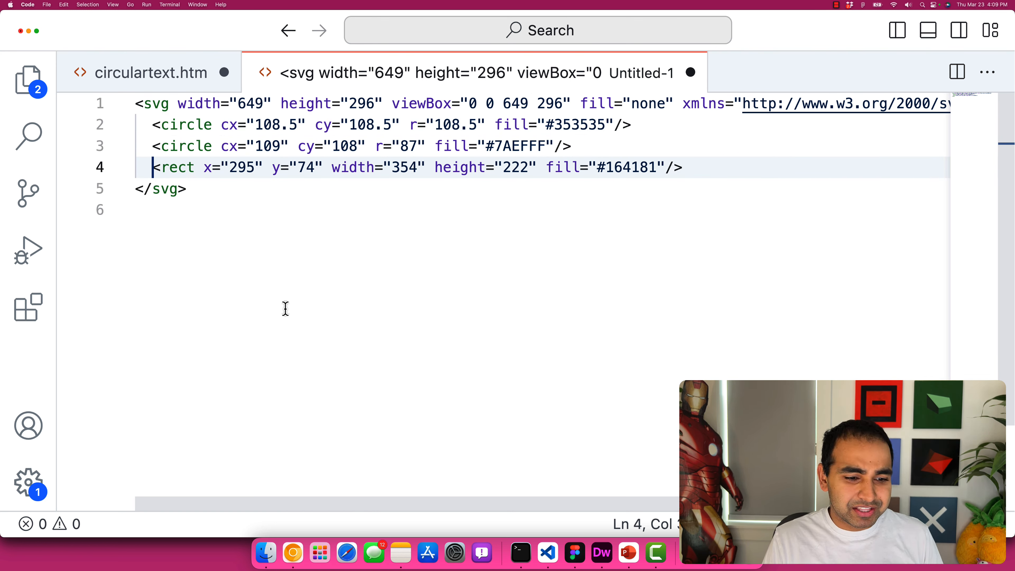
{"action": "mouse_move", "coordinate": [574, 552]}
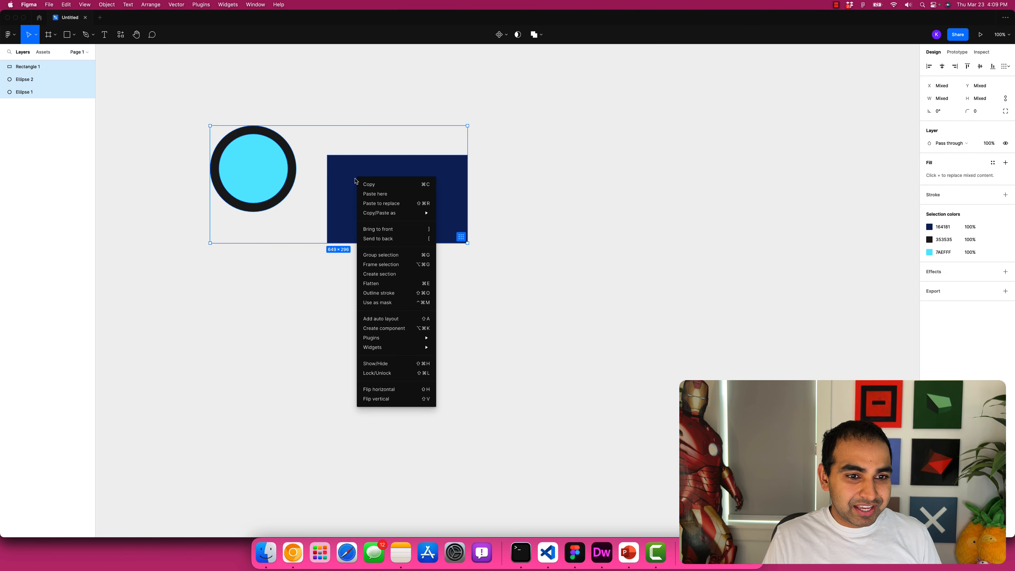
{"action": "mouse_move", "coordinate": [395, 292]}
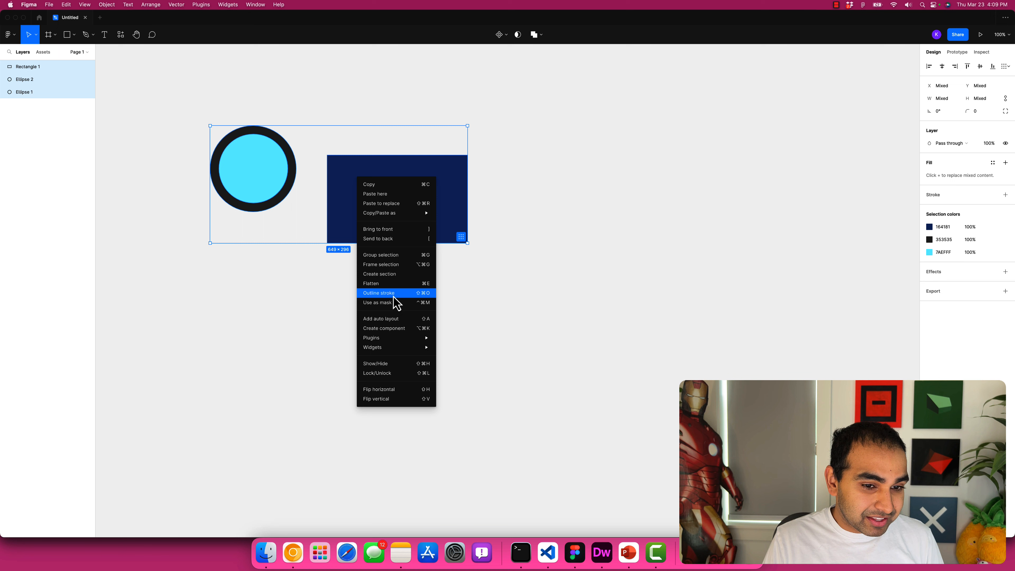
Step: Outline the strokes of all three shapes and re-copy them as SVG for the code editor
{"action": "left_click", "coordinate": [378, 293]}
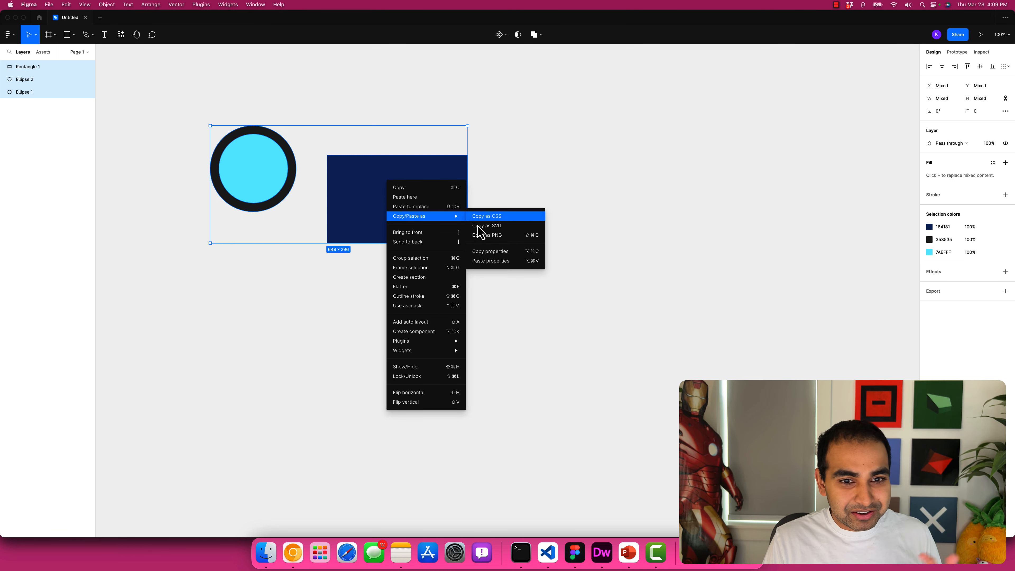
{"action": "mouse_move", "coordinate": [486, 225]}
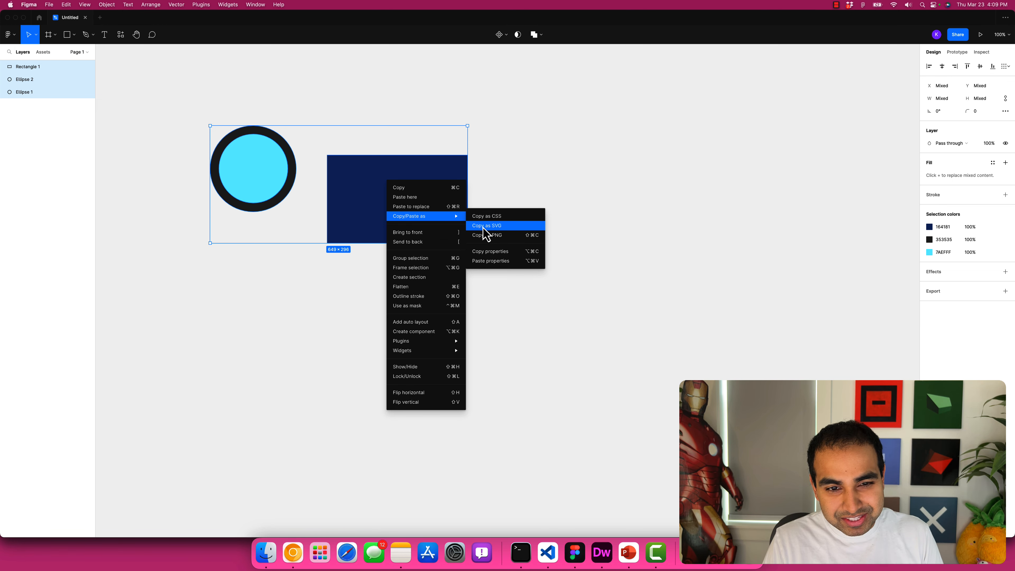
{"action": "left_click", "coordinate": [487, 225]}
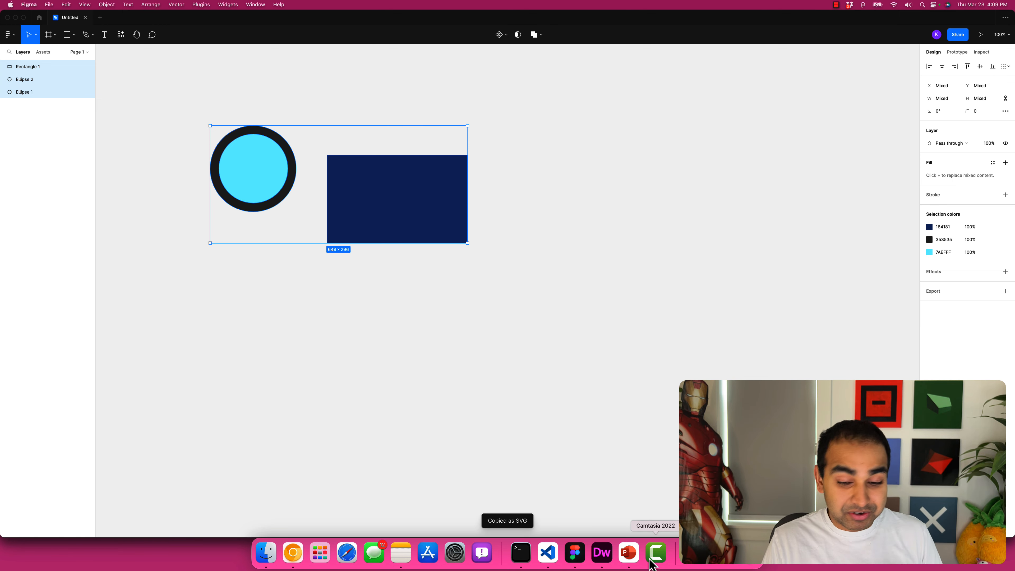
{"action": "left_click", "coordinate": [548, 552]}
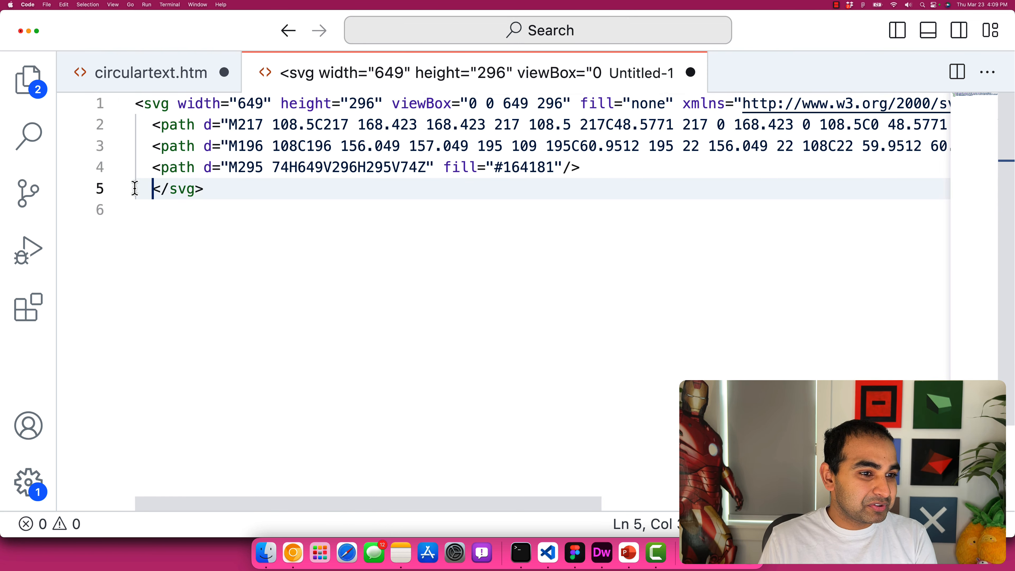
Step: Review the pasted SVG with three path elements in the untitled file
{"action": "double_click", "coordinate": [178, 124]}
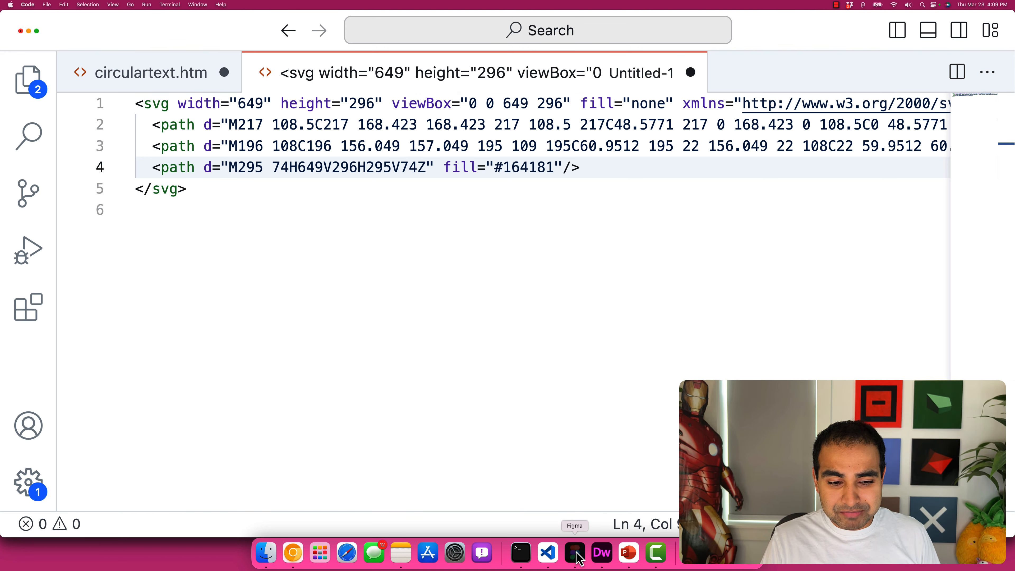
{"action": "left_click", "coordinate": [574, 552]}
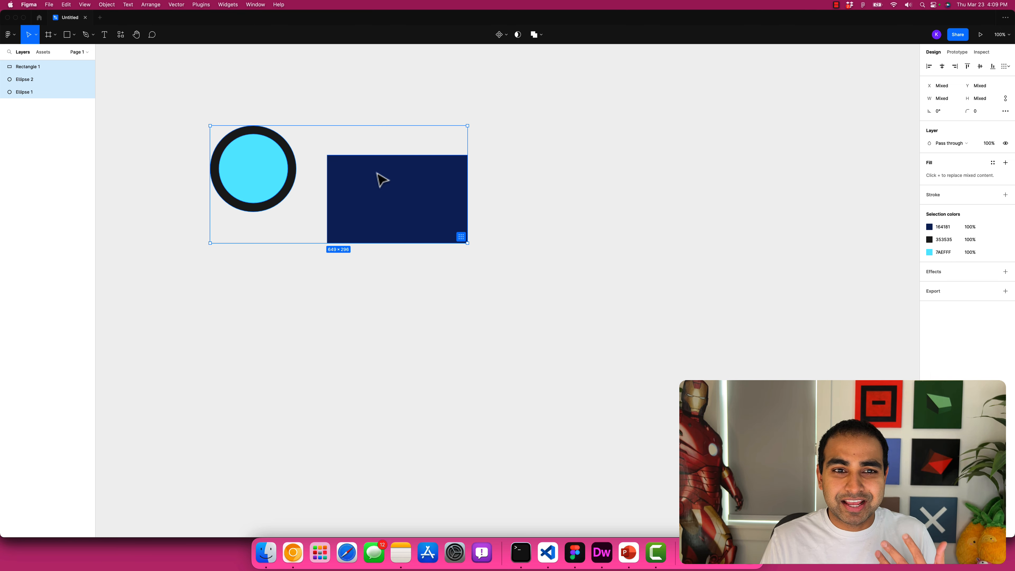
{"action": "mouse_move", "coordinate": [371, 182]}
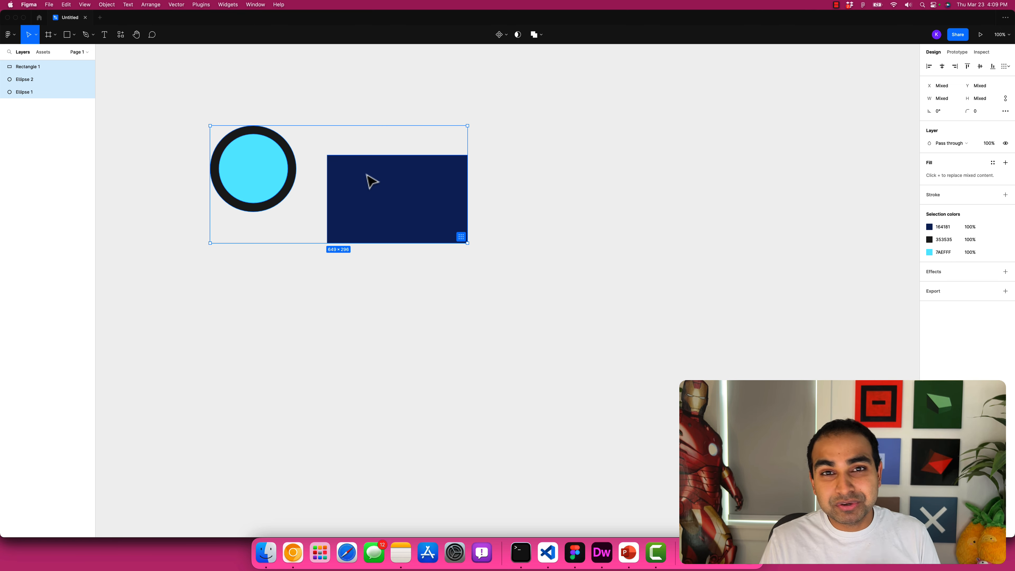
{"action": "left_click", "coordinate": [547, 552]}
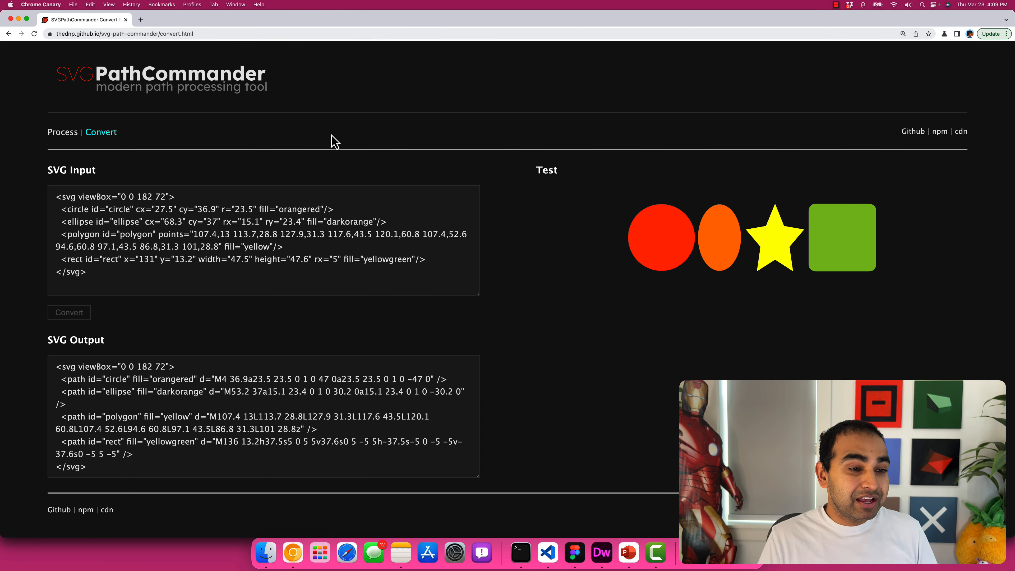
{"action": "mouse_move", "coordinate": [317, 138]}
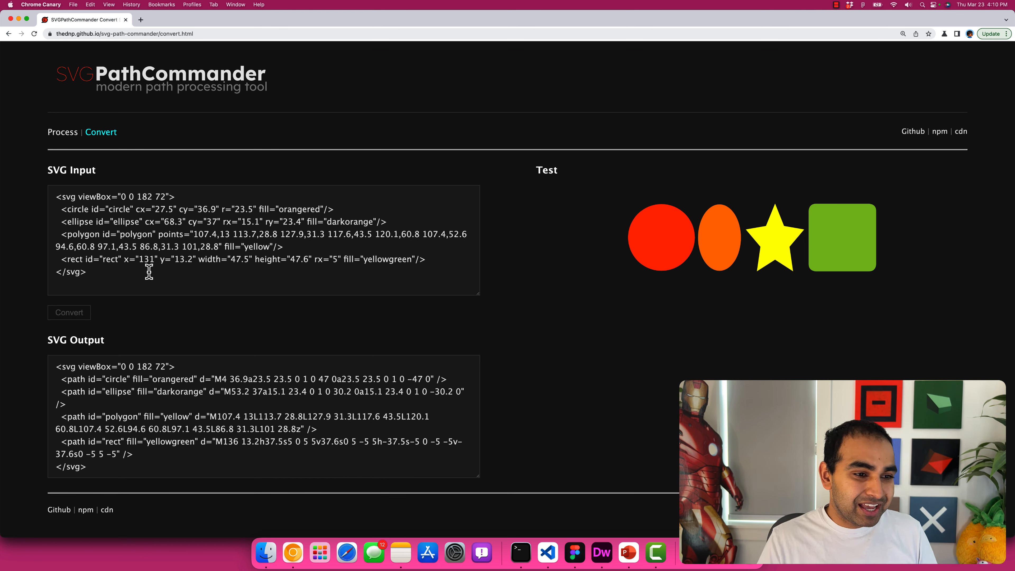
{"action": "mouse_move", "coordinate": [190, 329]}
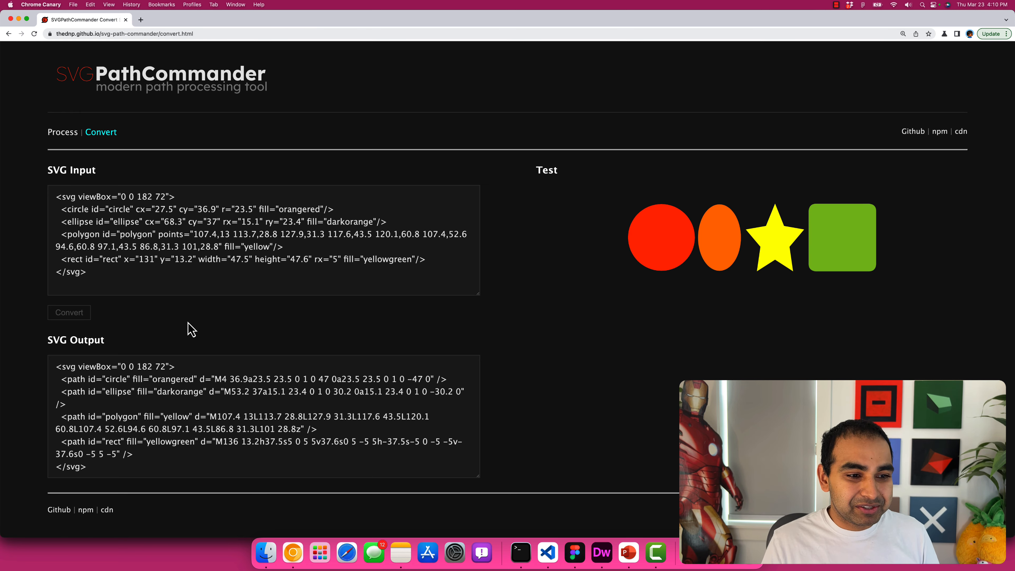
{"action": "mouse_move", "coordinate": [654, 244]}
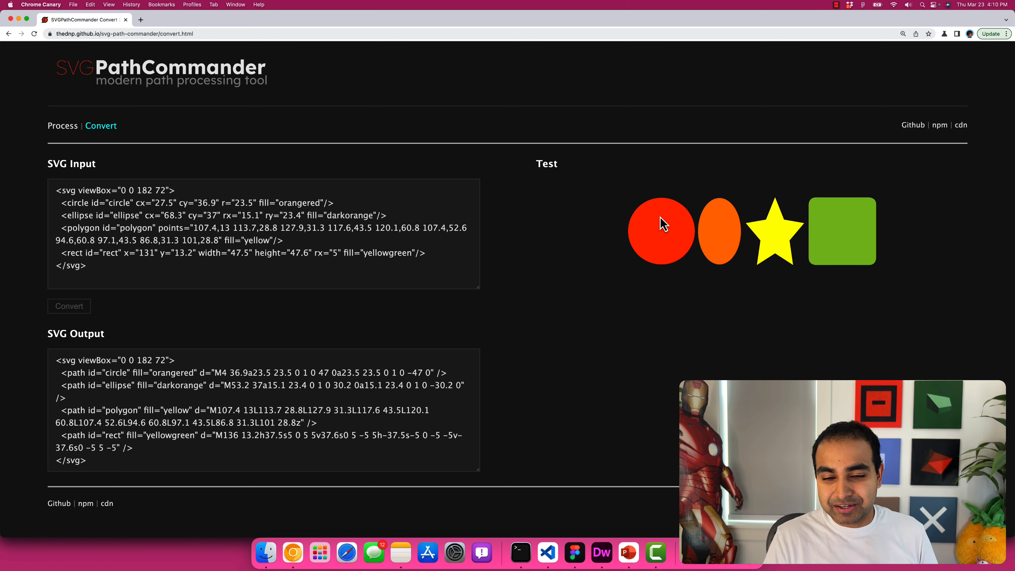
{"action": "mouse_move", "coordinate": [860, 228]}
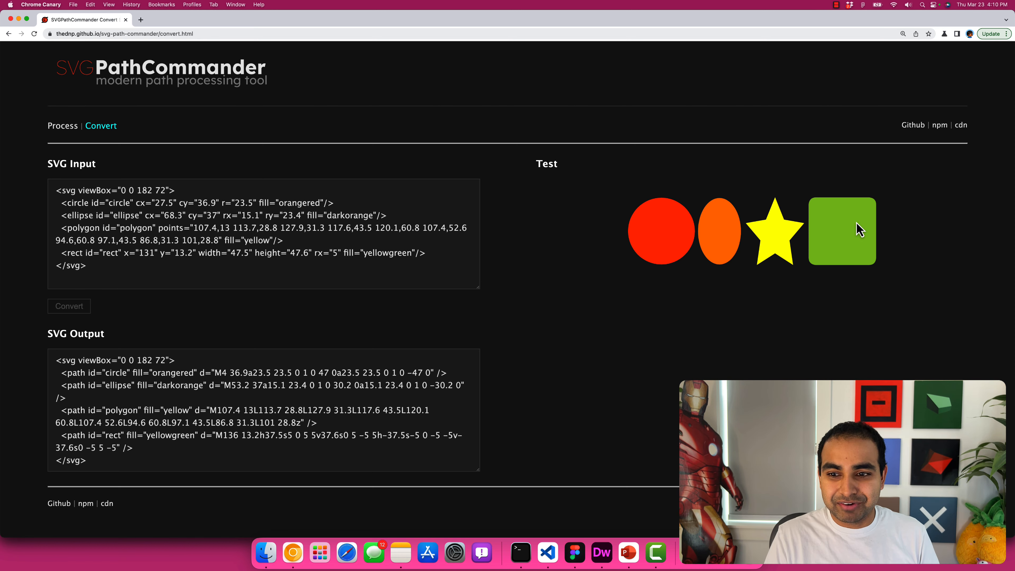
Step: Clear the SVG Input box and copy the circle and rectangle markup from VS Code
{"action": "left_click", "coordinate": [259, 227]}
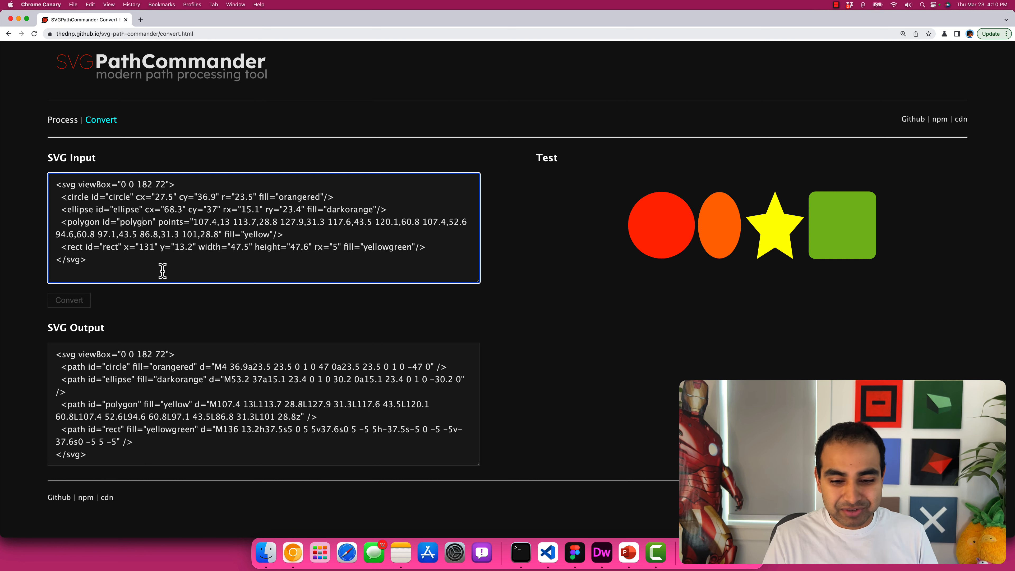
{"action": "mouse_move", "coordinate": [601, 552]}
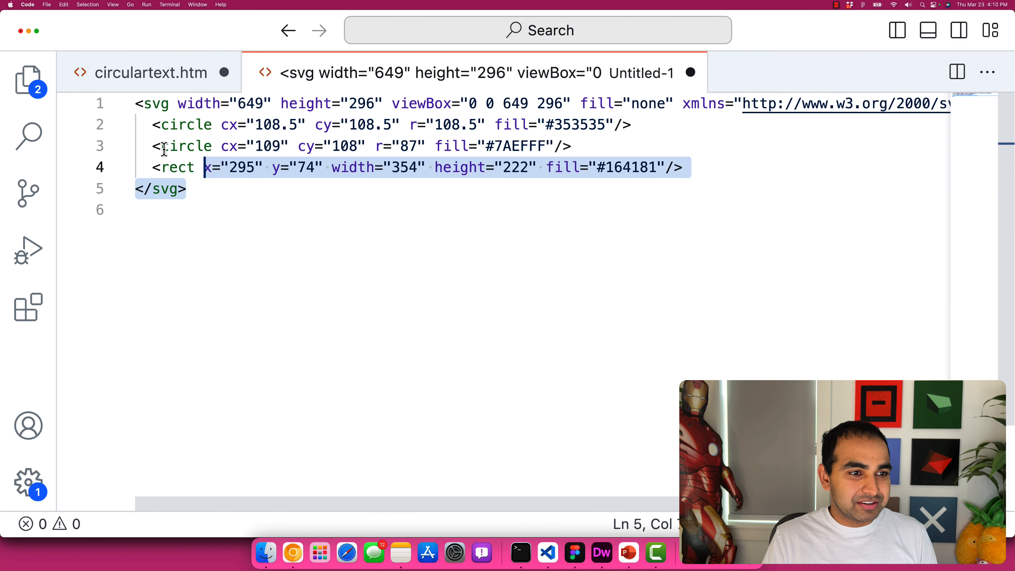
{"action": "key", "text": "cmd+a"}
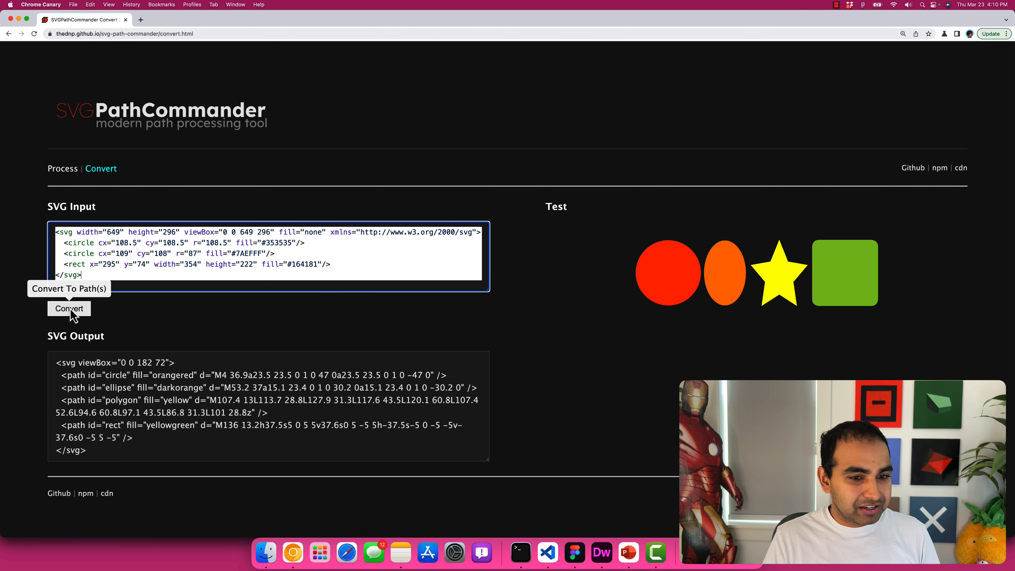
Step: Convert the two circles and navy rect into path elements and select the output
{"action": "left_click", "coordinate": [69, 309]}
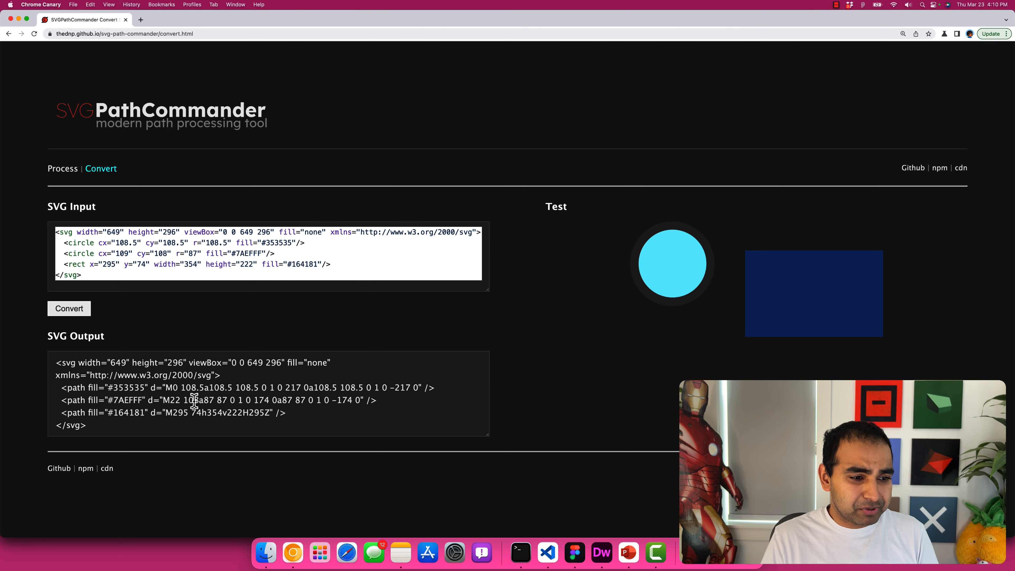
{"action": "triple_click", "coordinate": [194, 400]}
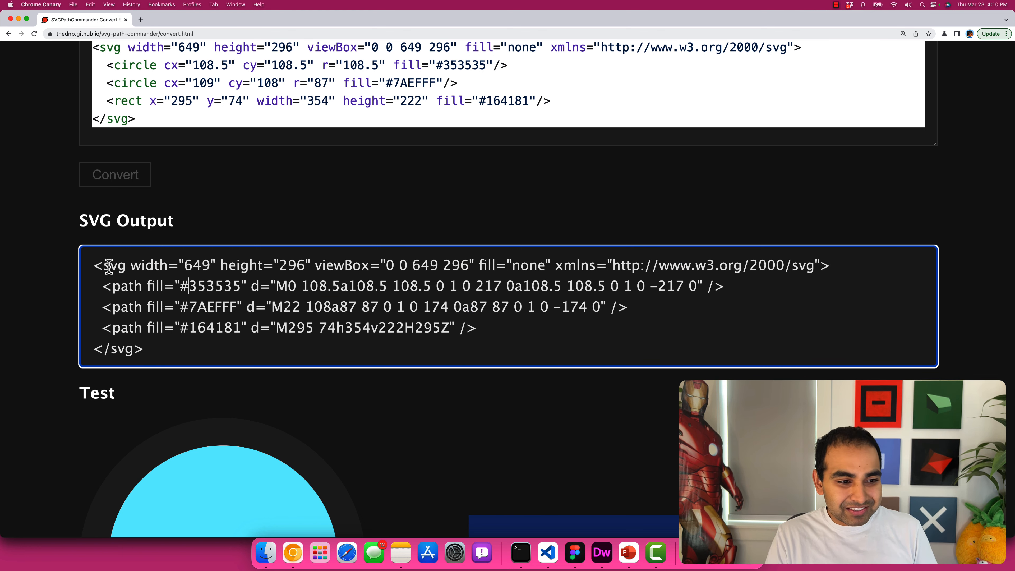
{"action": "mouse_move", "coordinate": [499, 467]}
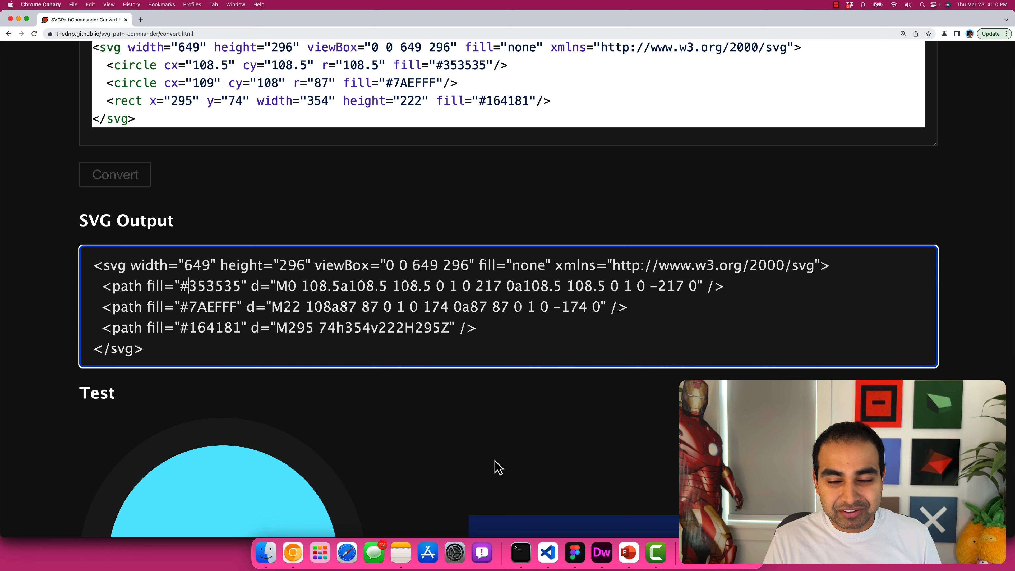